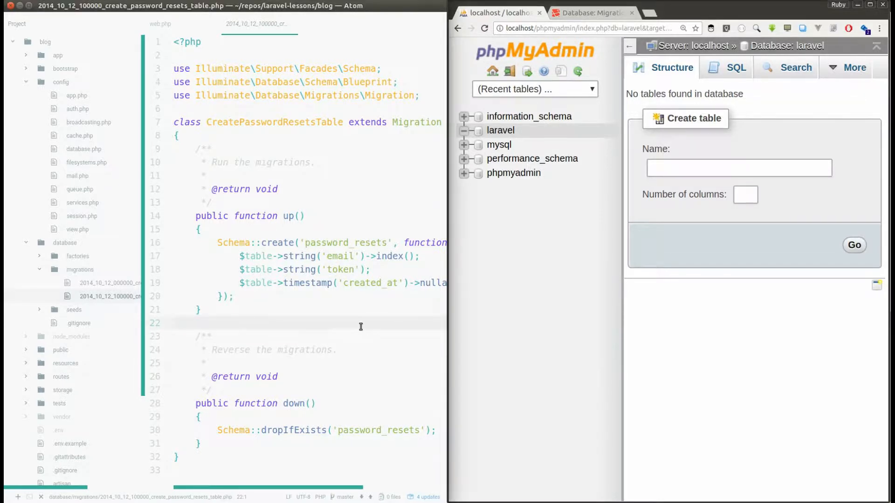
Open 2014_10_12_000000_create_users_table.php from database/migrations and scroll to its up and down methods
left_click(177, 324)
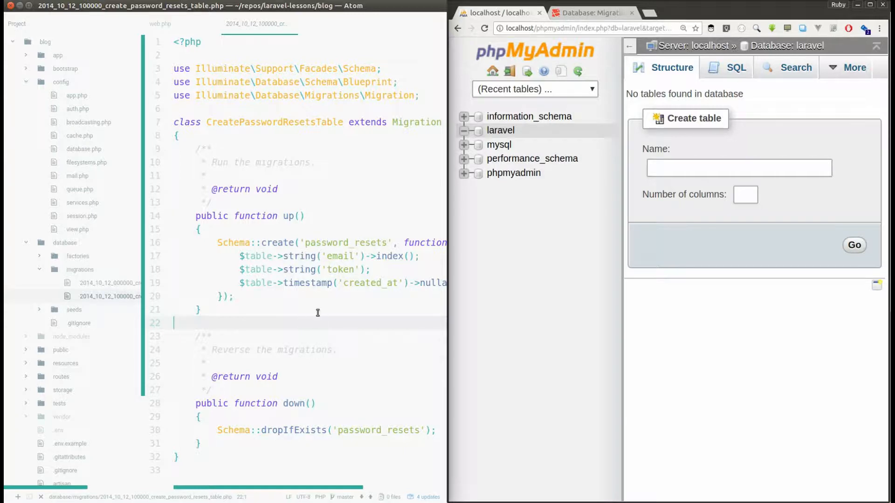
mouse_move(367, 335)
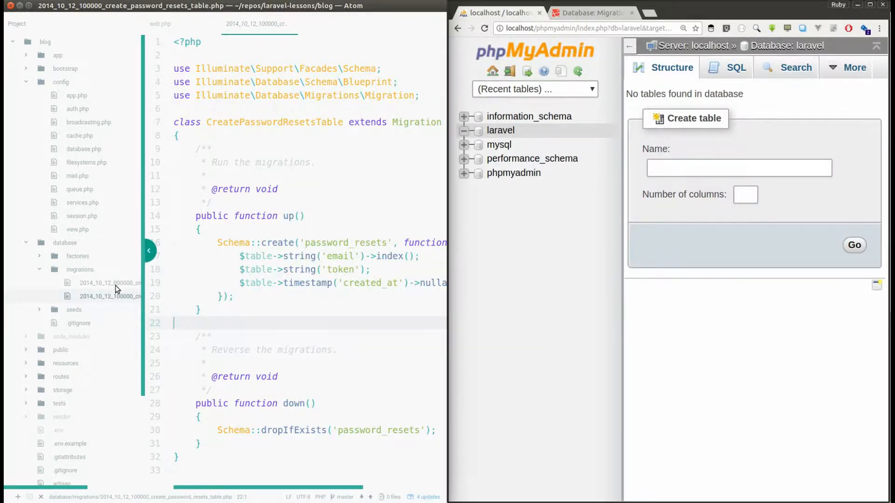
left_click(111, 282)
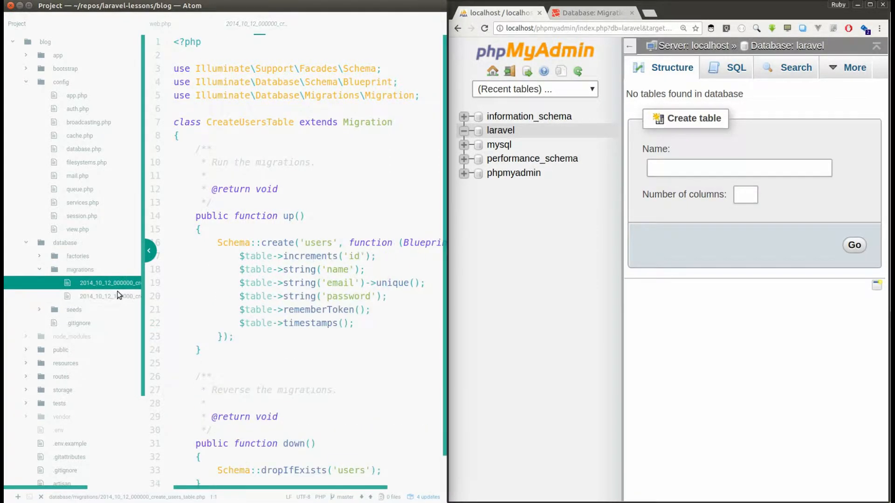
left_click(111, 297)
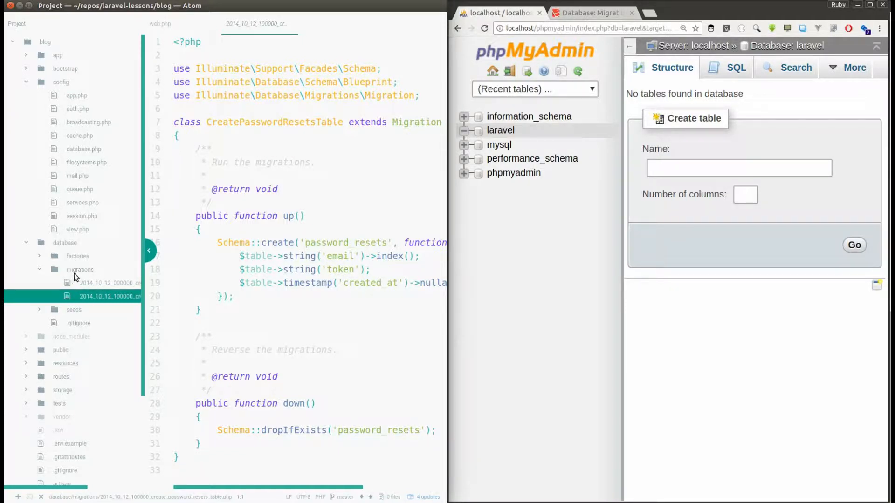
left_click(79, 269)
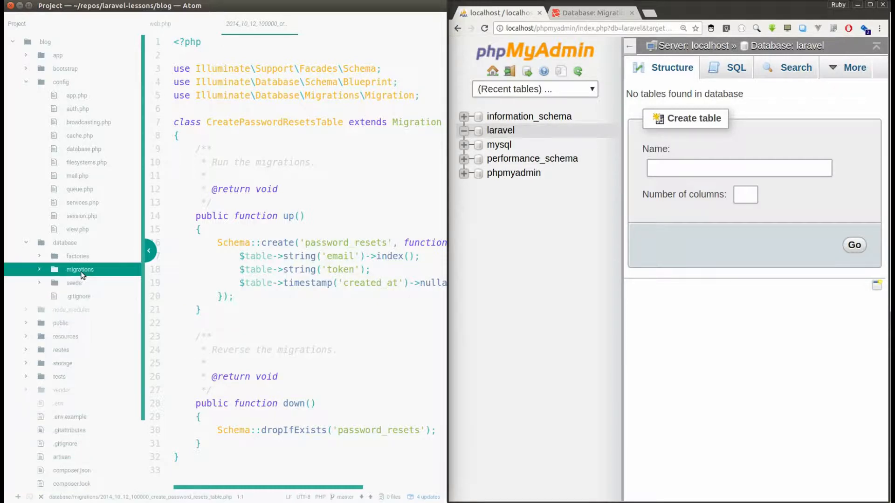
left_click(80, 269)
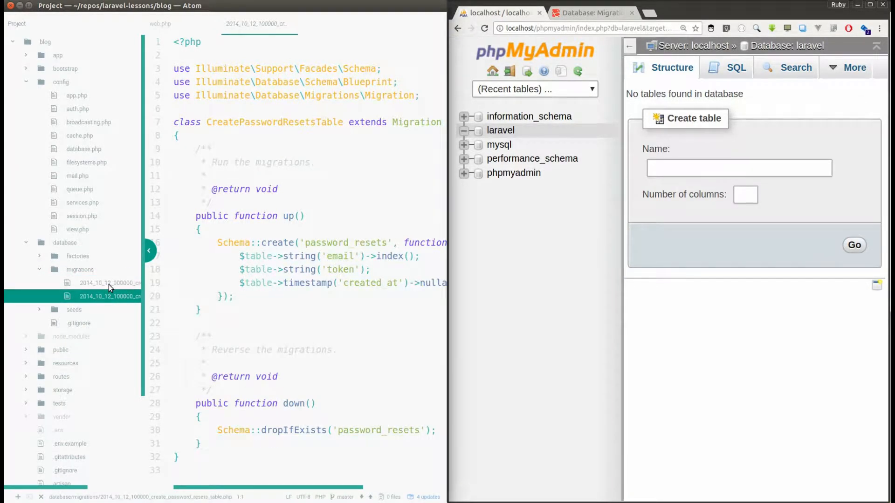
left_click(110, 285)
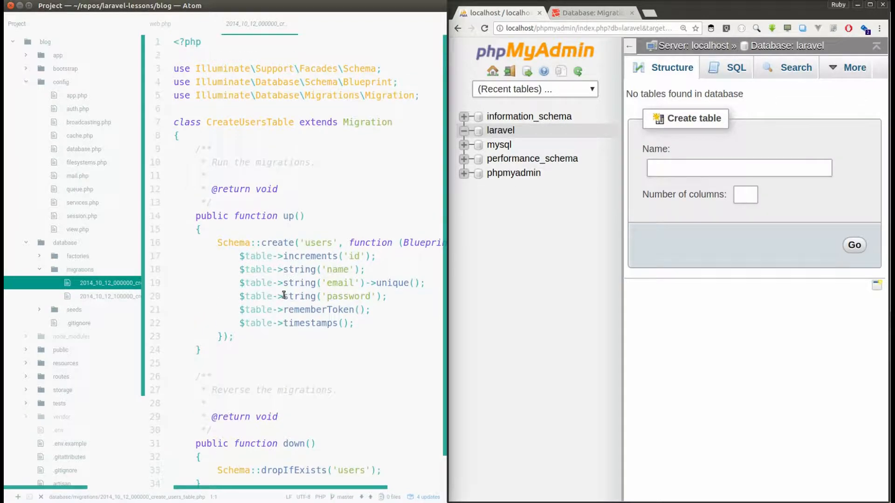
scroll("down", 3)
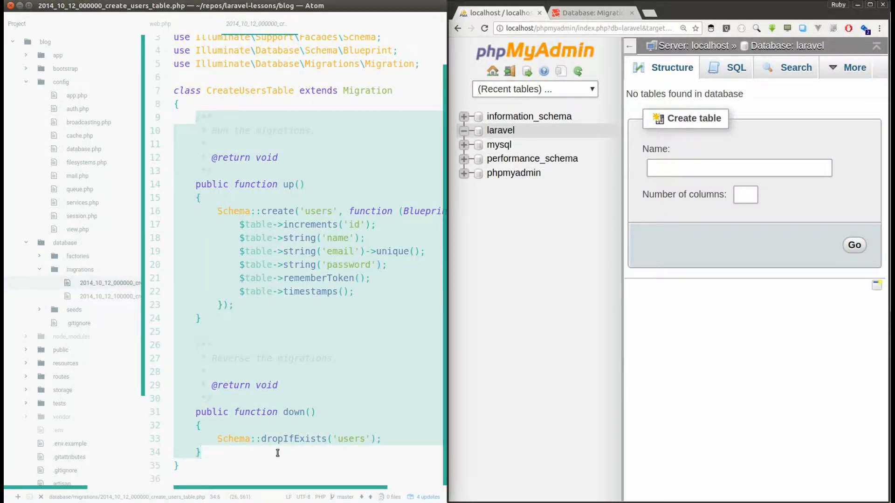
Select and deselect the users table creation block in the migration's up method
left_click(201, 318)
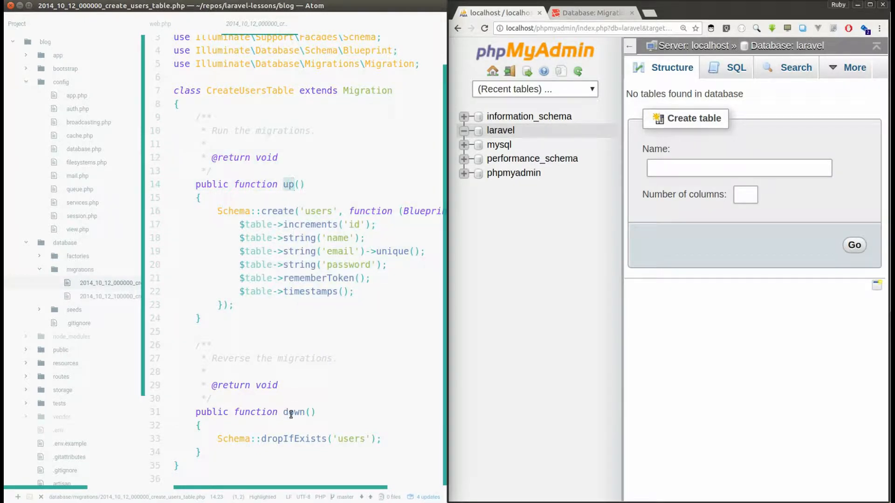
double_click(294, 412)
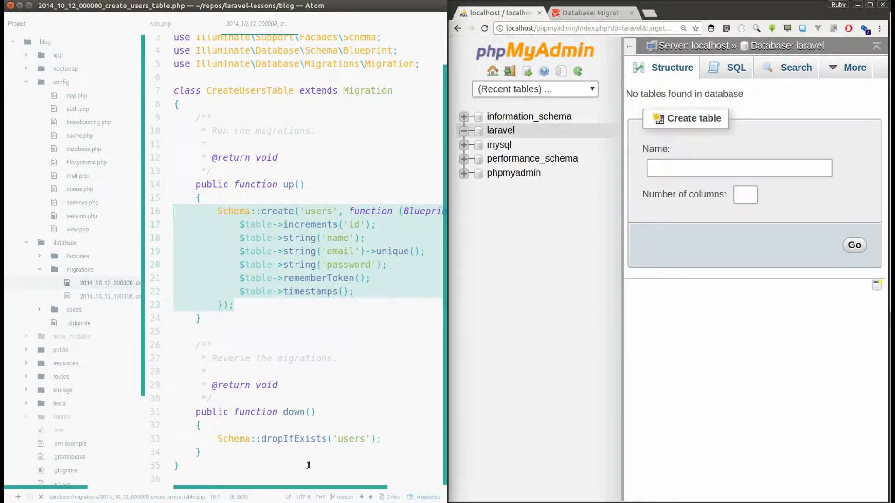
left_click(261, 439)
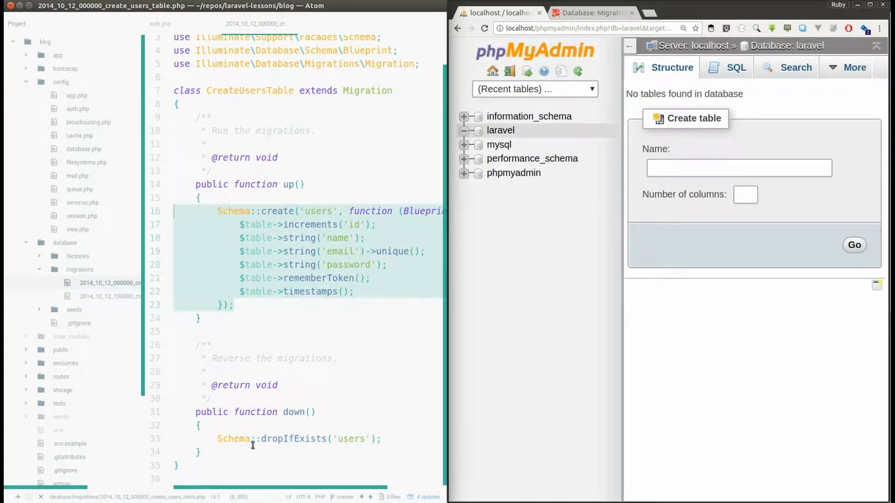
left_click(360, 438)
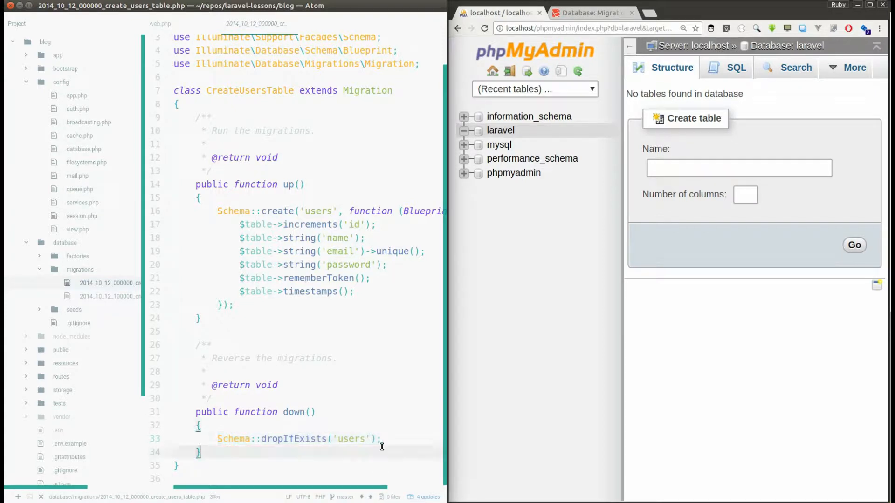
left_click(321, 422)
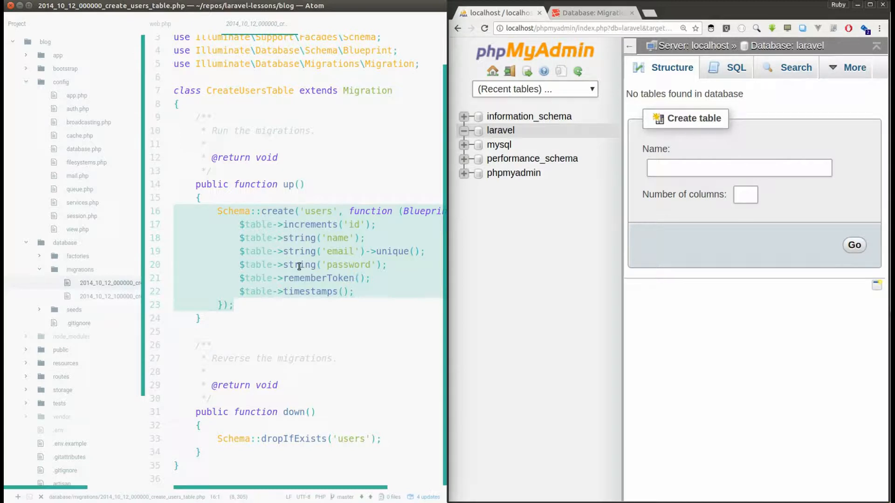
Highlight the table name, column calls, rememberToken and timestamps, then review the down method
double_click(317, 211)
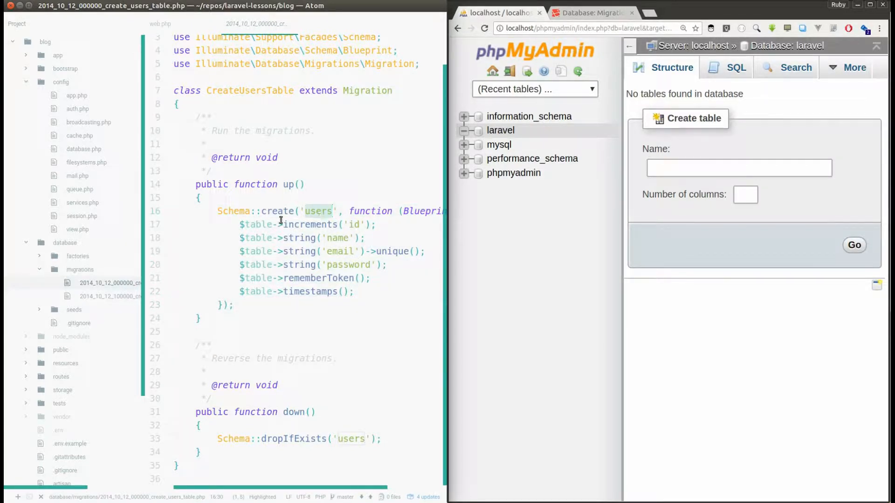
left_click(280, 211)
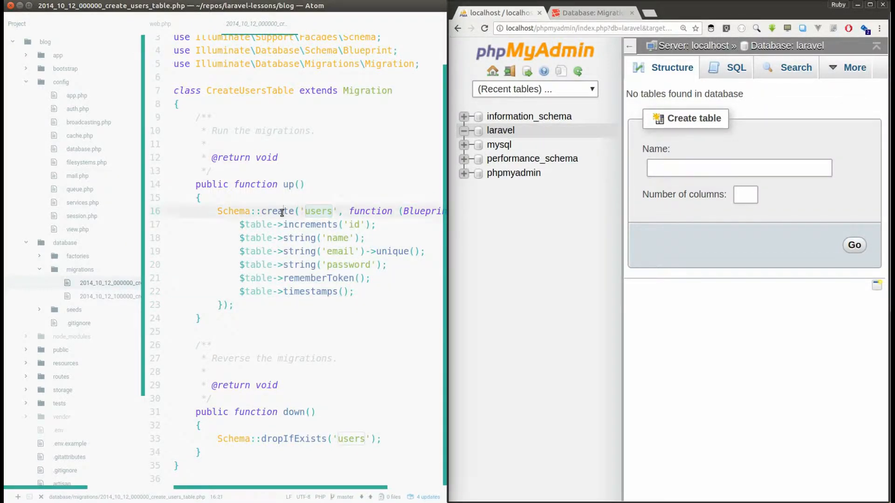
double_click(318, 211)
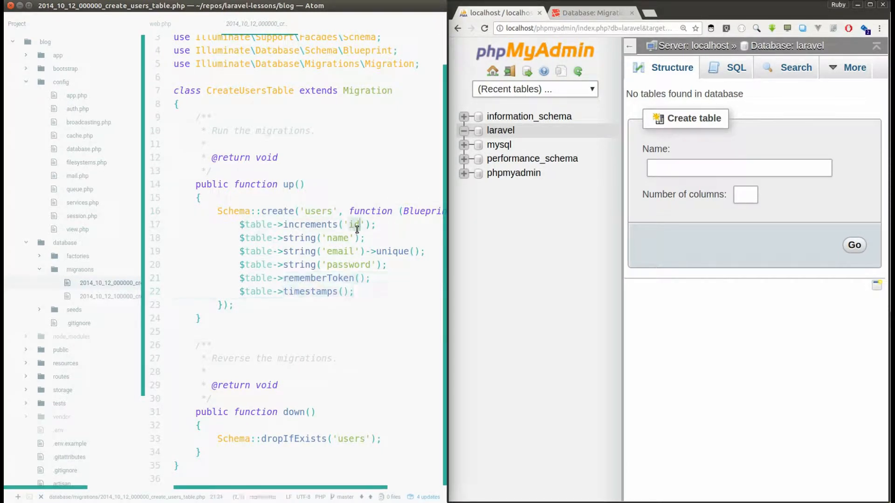
double_click(340, 251)
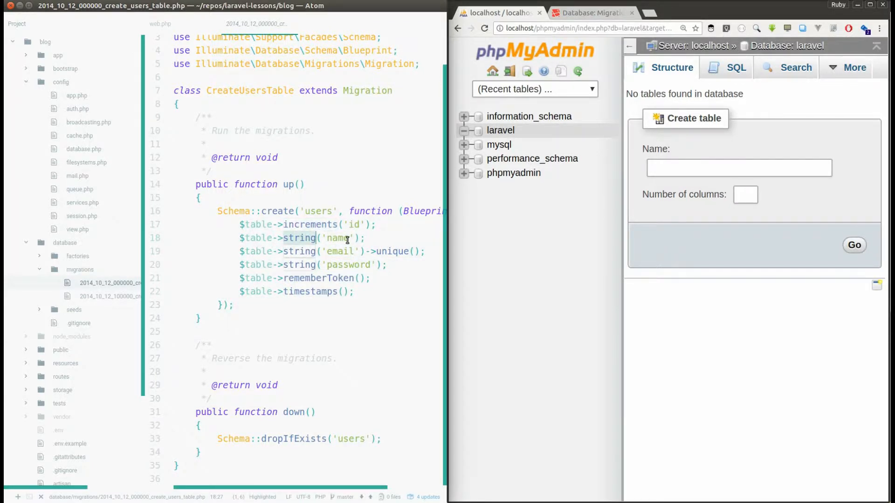
mouse_move(356, 224)
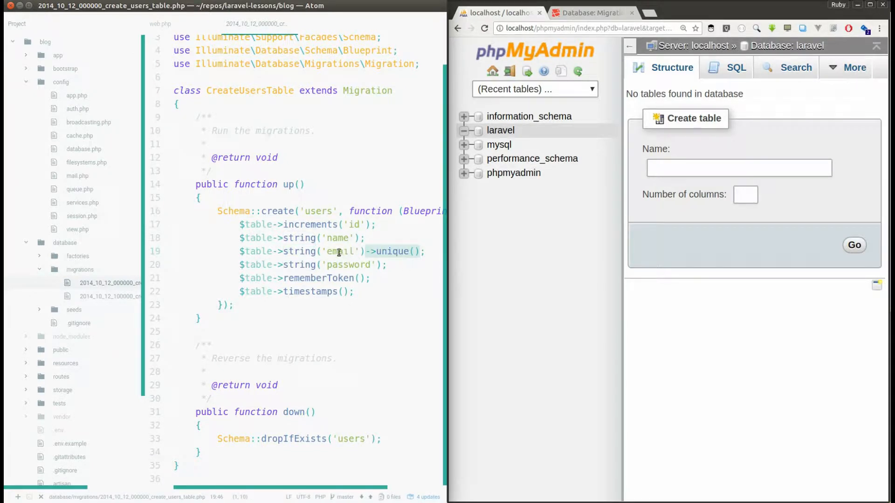
double_click(340, 251)
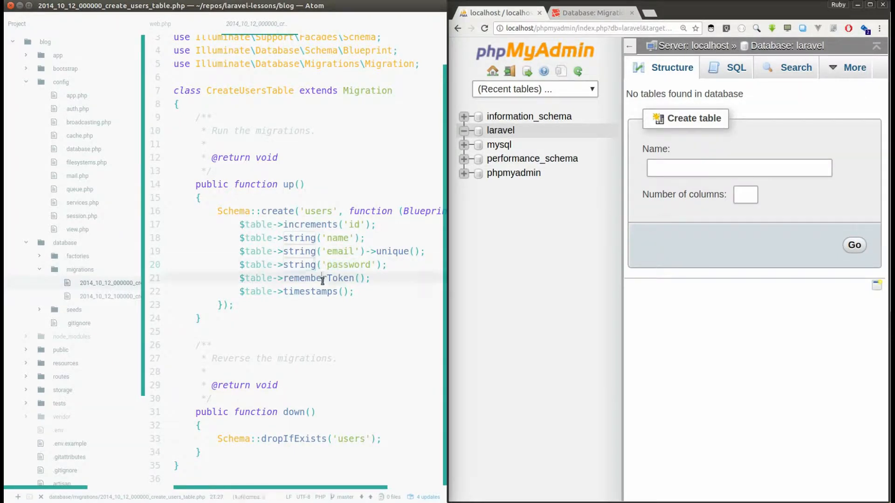
double_click(320, 278)
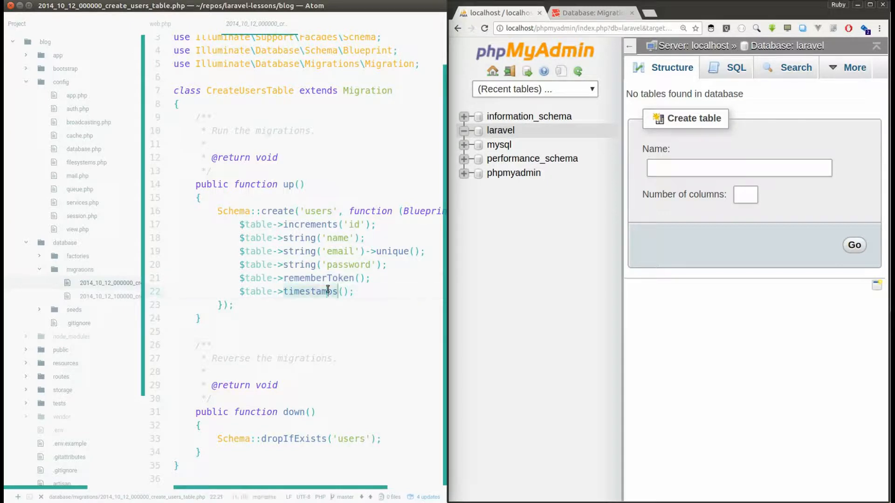
double_click(309, 291)
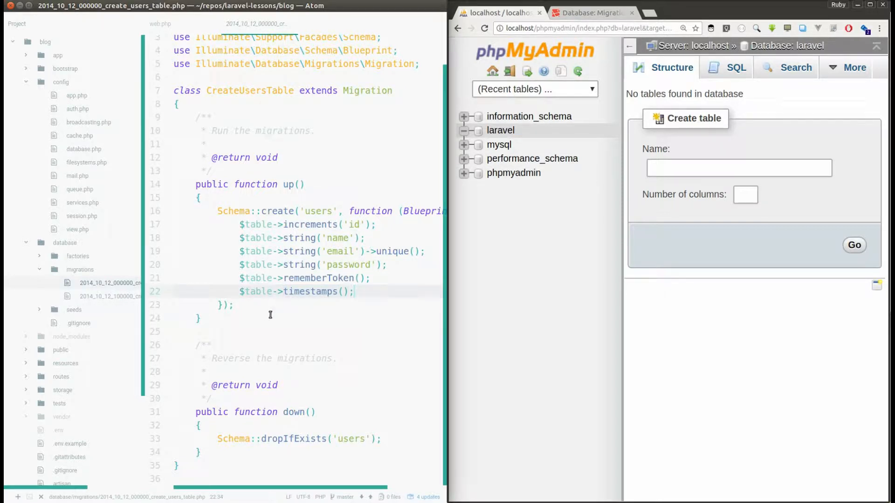
left_click(180, 428)
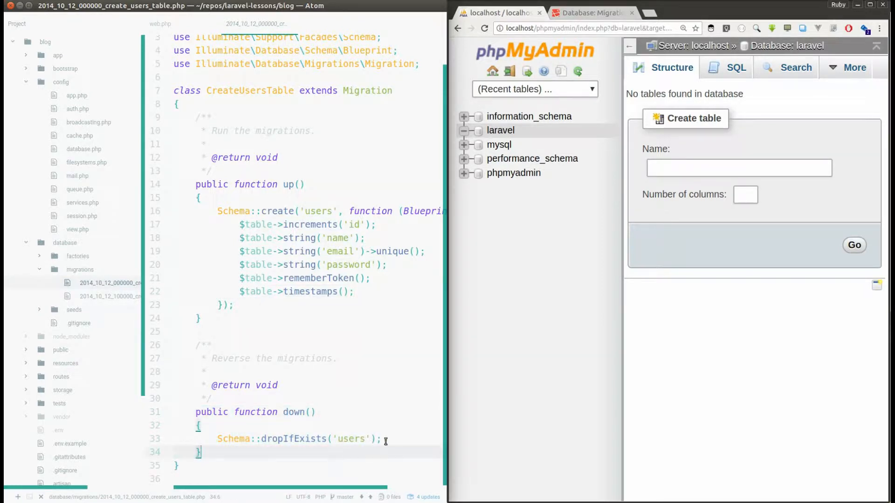
double_click(285, 438)
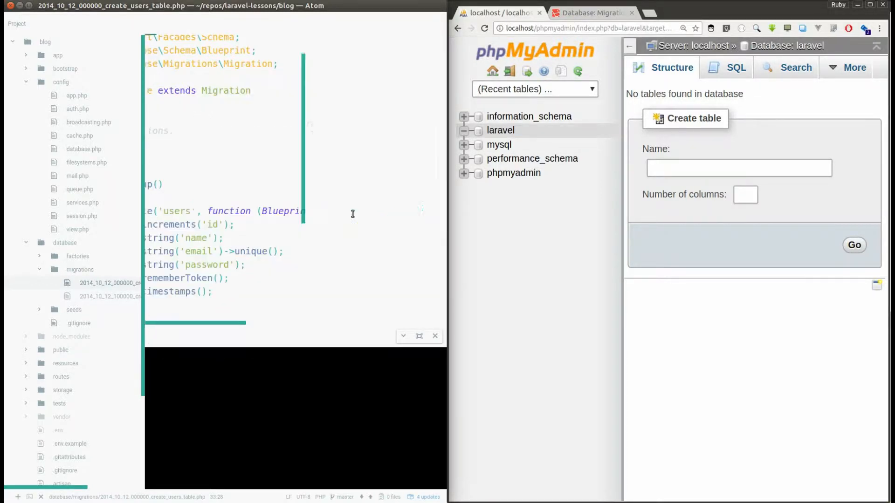
Run php artisan migrate in the terminal, which fails with the 767-byte key error
type("php")
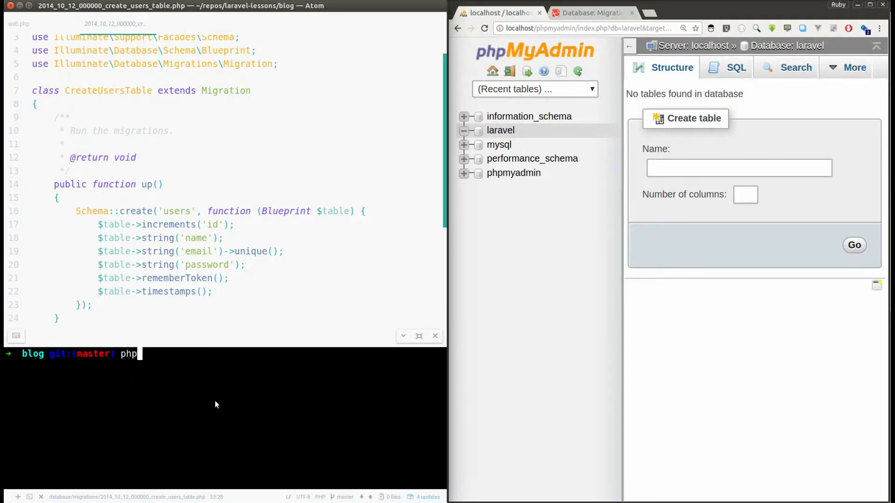
type("artisan")
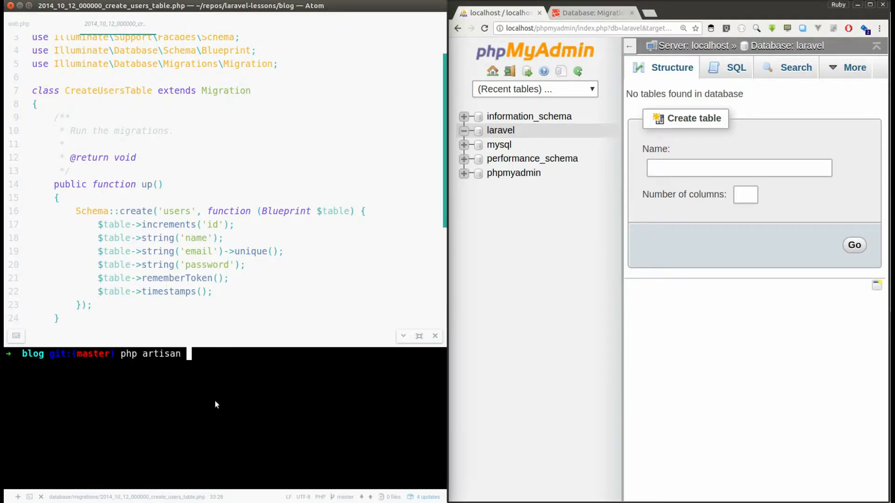
type("migra")
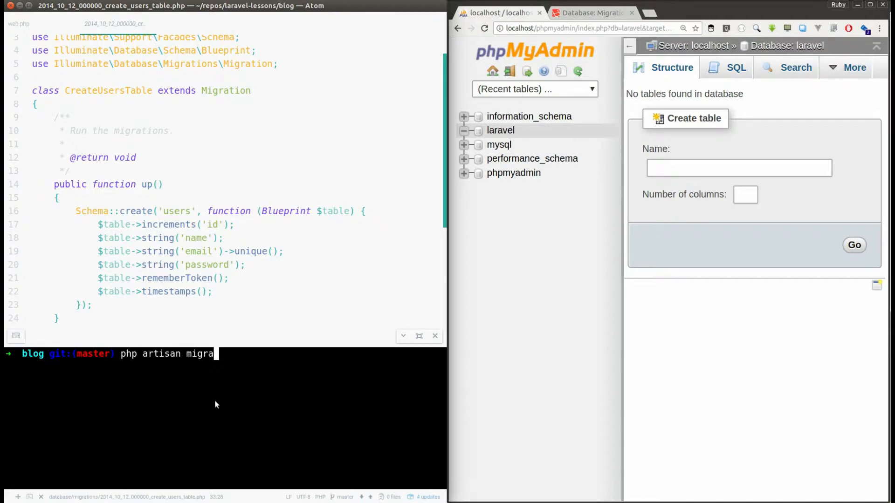
type("te")
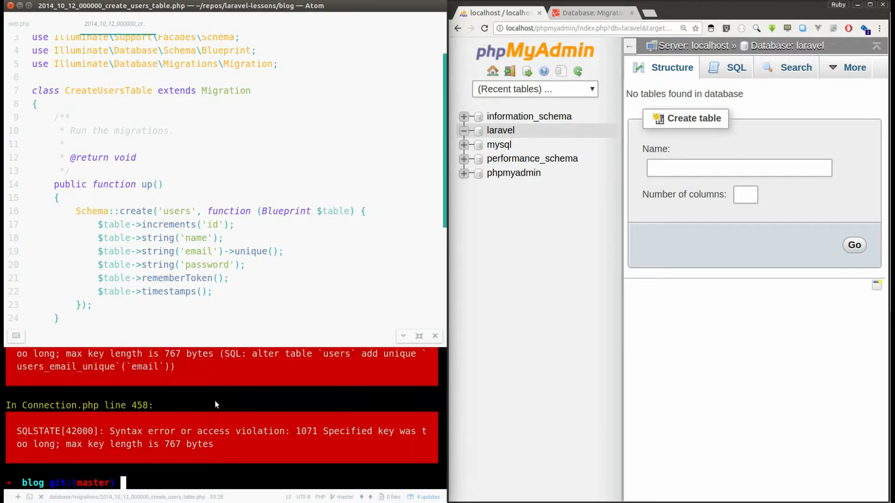
mouse_move(280, 349)
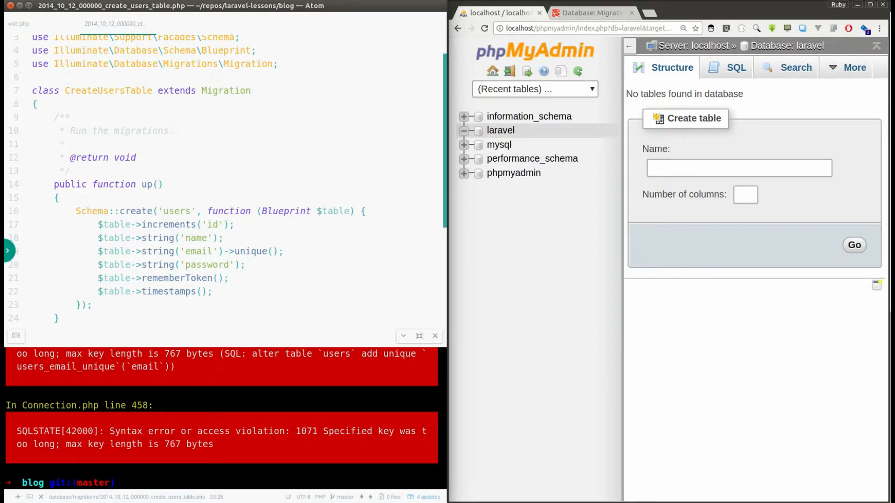
Scroll the Laravel docs to Index Lengths and select the Schema::defaultStringLength(191) line
left_click(591, 13)
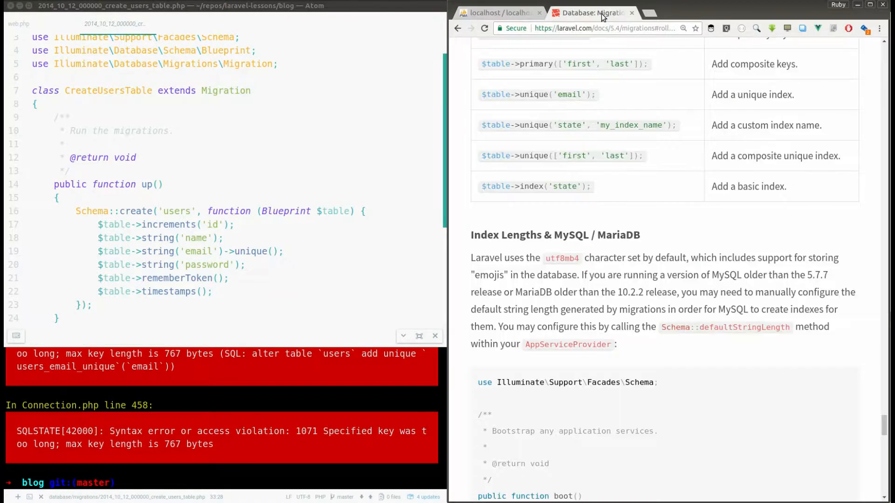
mouse_move(581, 17)
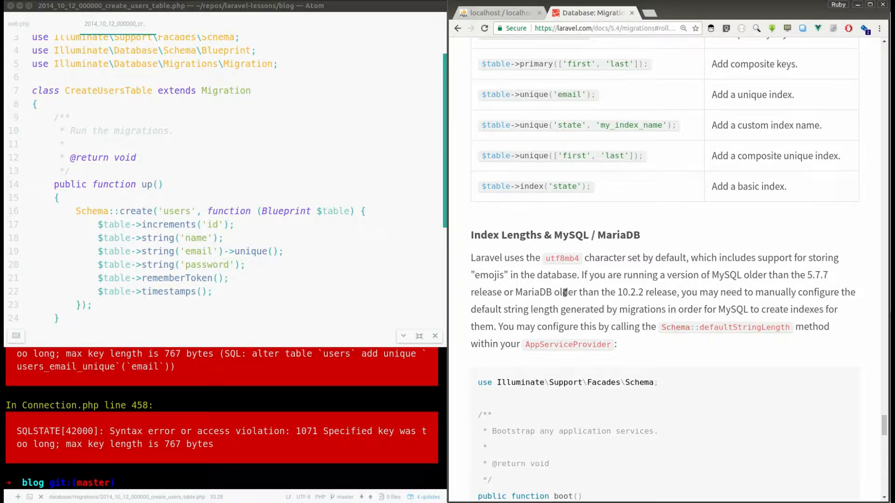
scroll("down", 3)
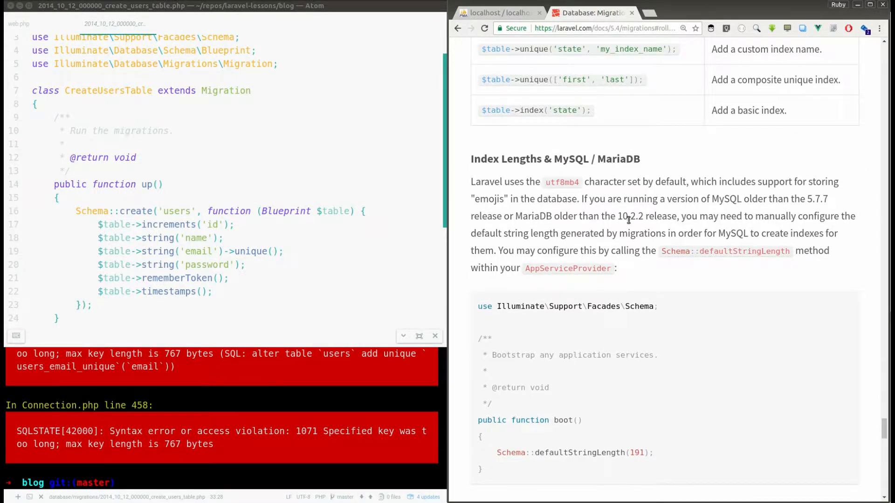
mouse_move(701, 200)
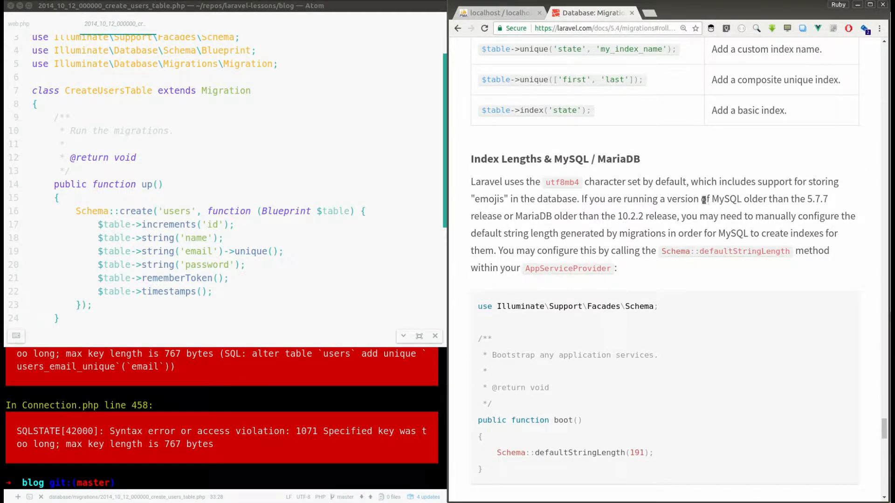
left_click_drag(700, 199, 828, 199)
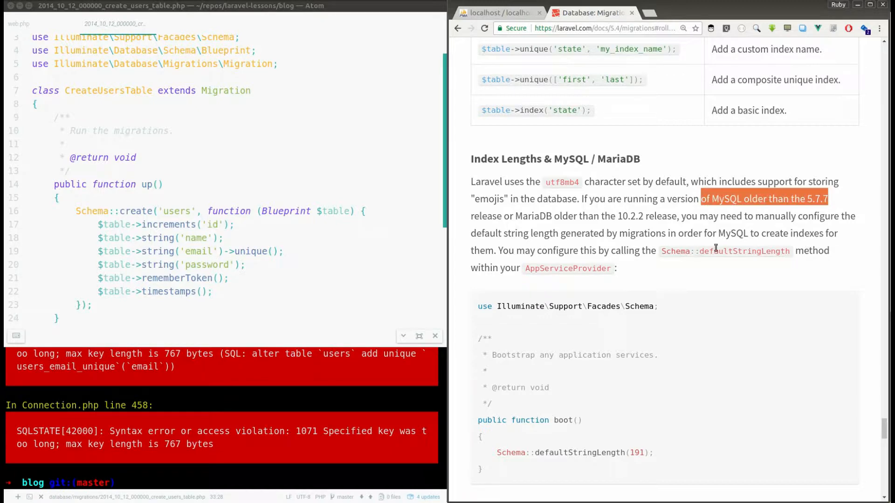
scroll("down", 3)
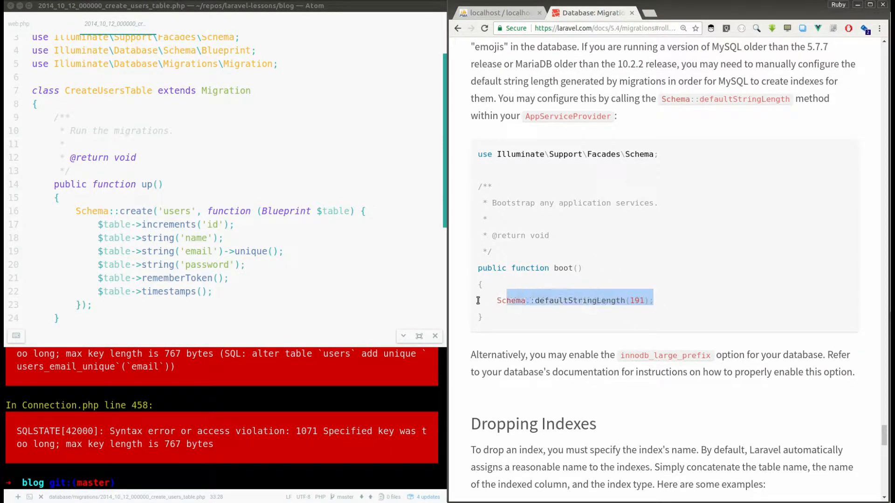
left_click(548, 304)
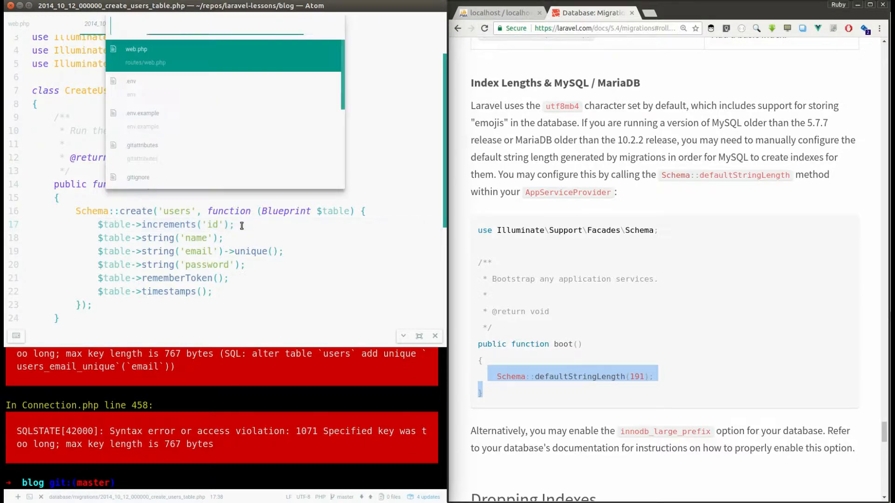
Add Schema::defaultStringLength(191); to AppServiceProvider's boot() and rerun php artisan migrate
type("auths")
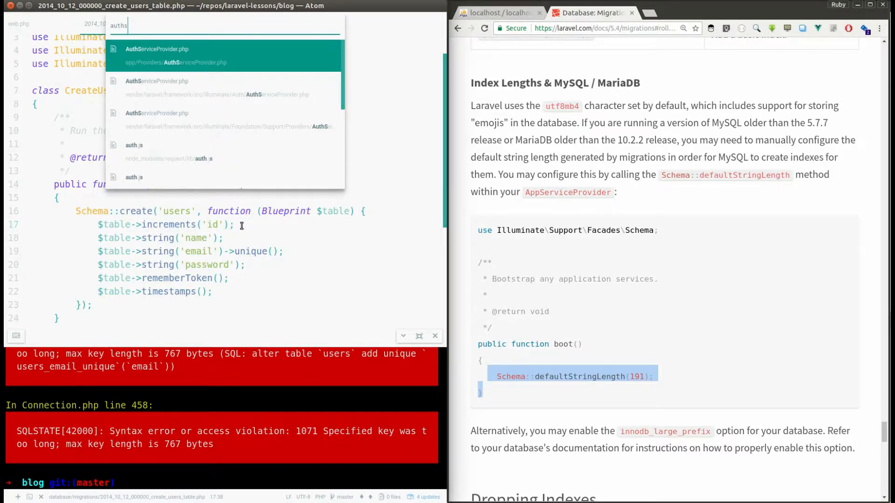
left_click(157, 55)
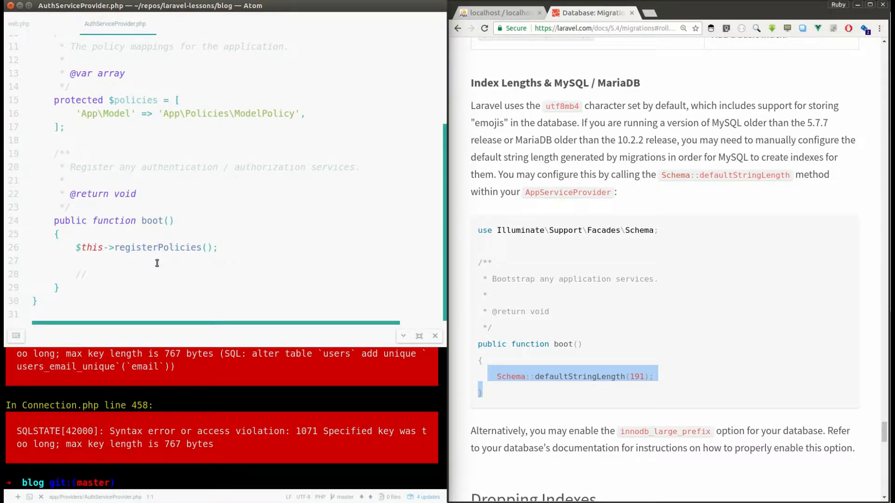
mouse_move(374, 234)
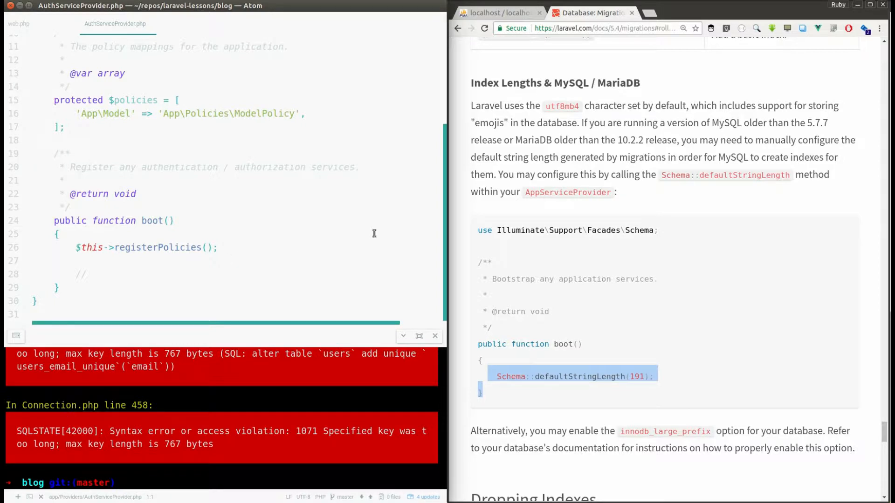
left_click(139, 193)
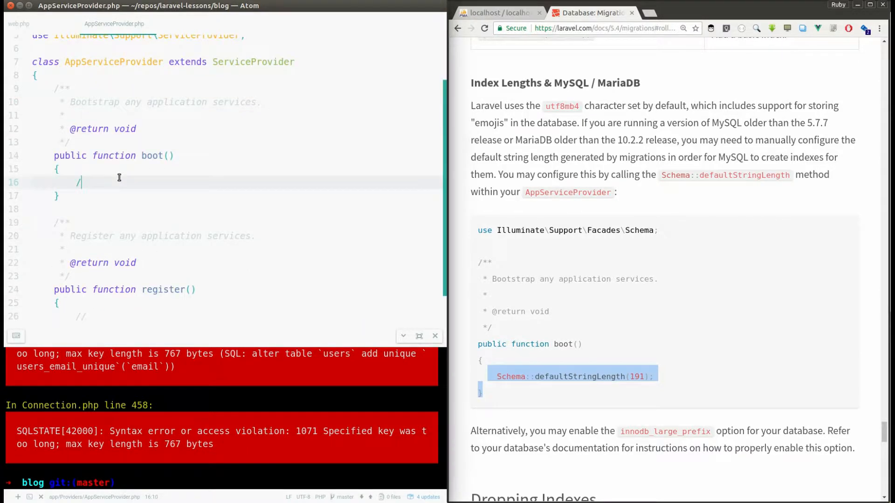
type("Schema")
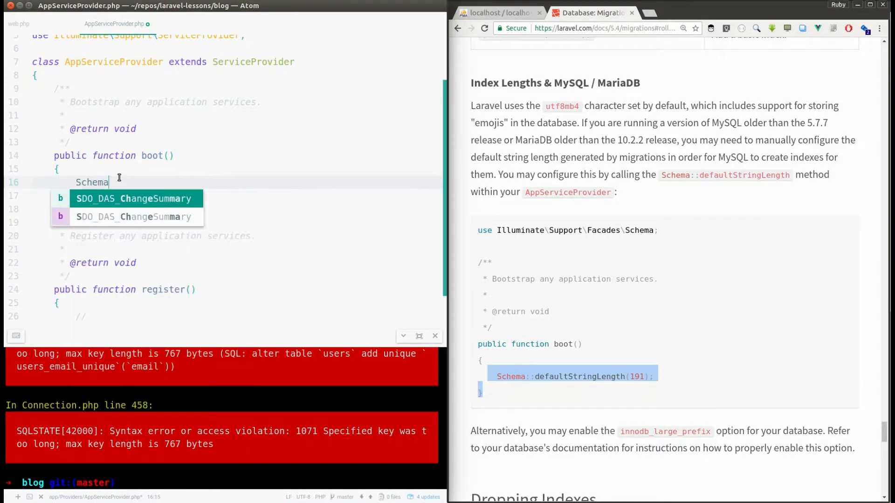
type(":")
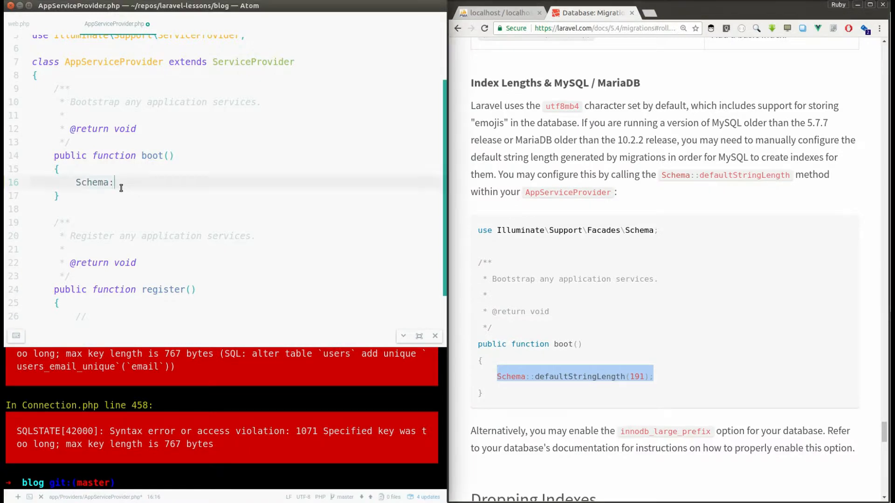
type("::defaultStringLength(191);")
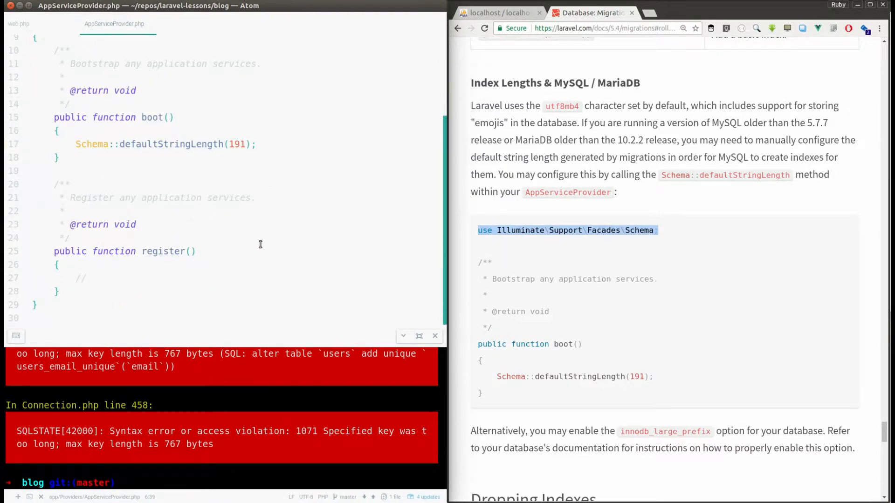
type("php artisan migrate")
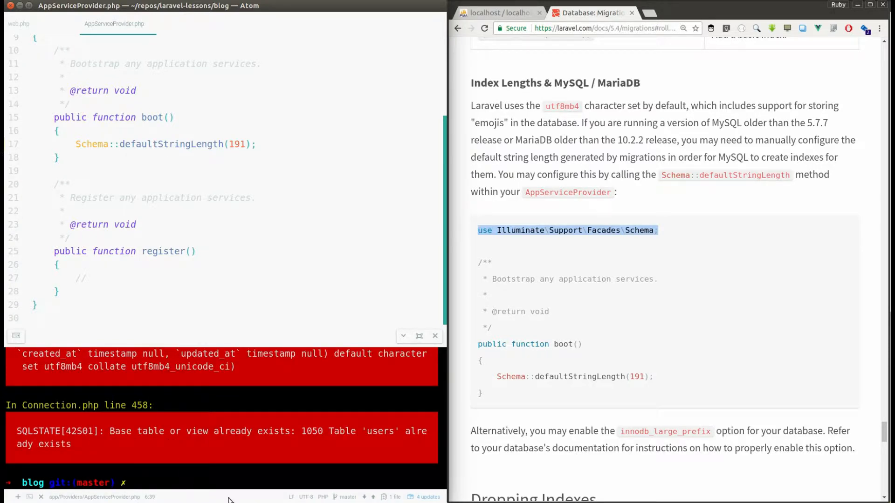
mouse_move(290, 440)
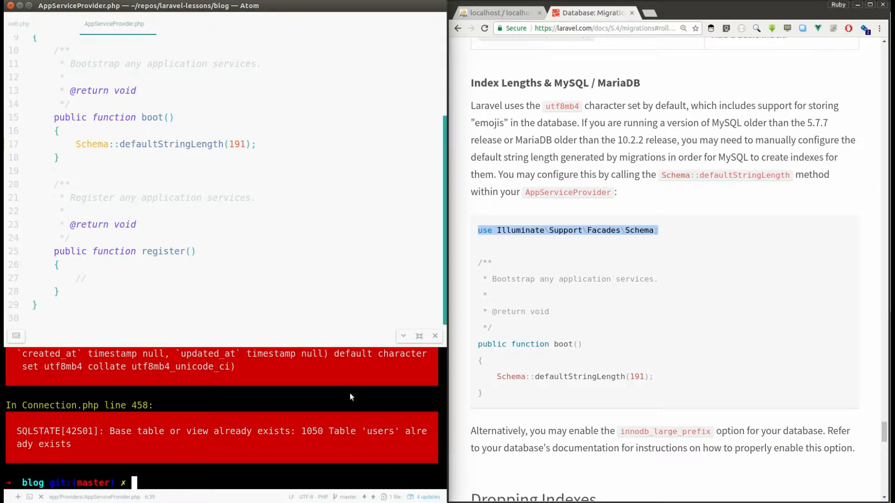
Run php artisan migrate:fresh to create the users and password_resets tables
type("php artisan migrate:")
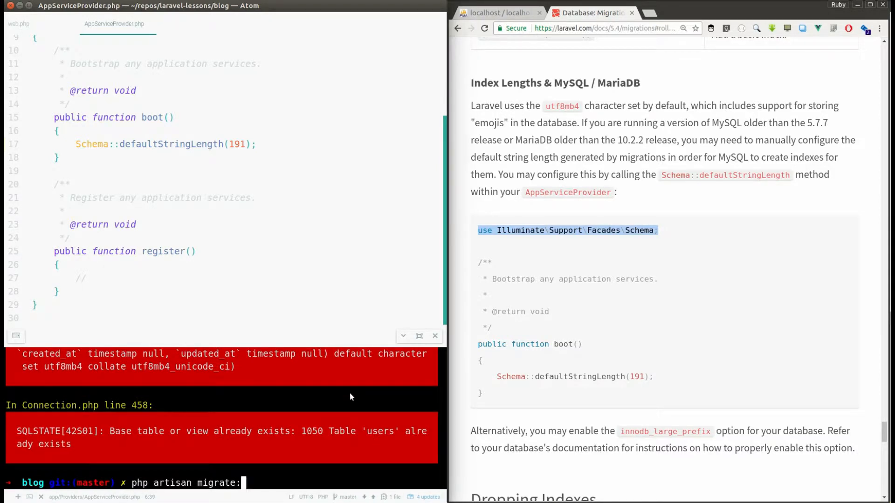
type("fresh")
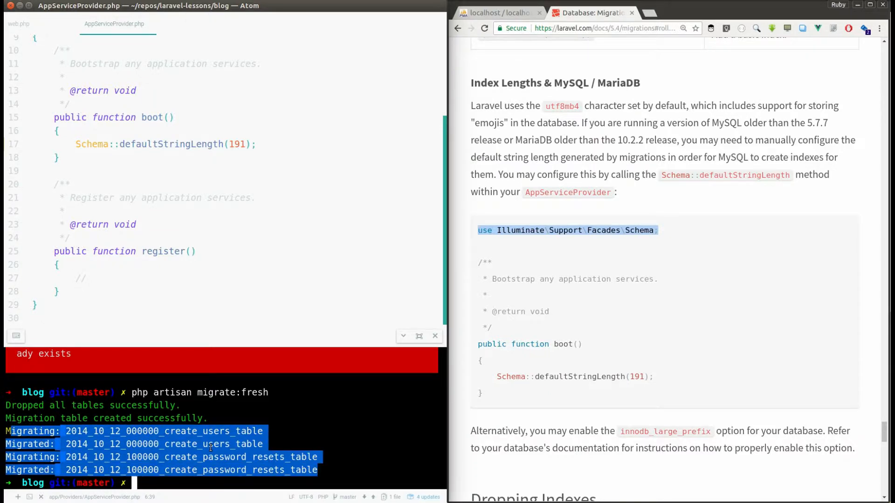
left_click(500, 12)
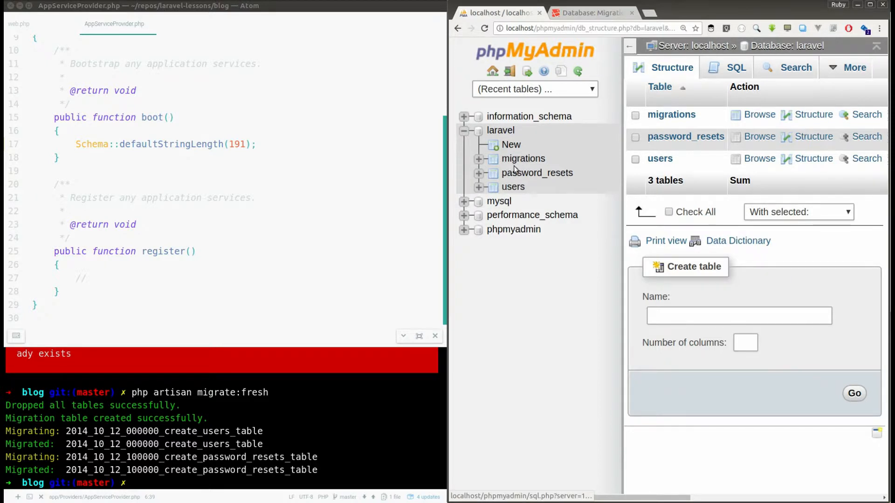
mouse_move(520, 169)
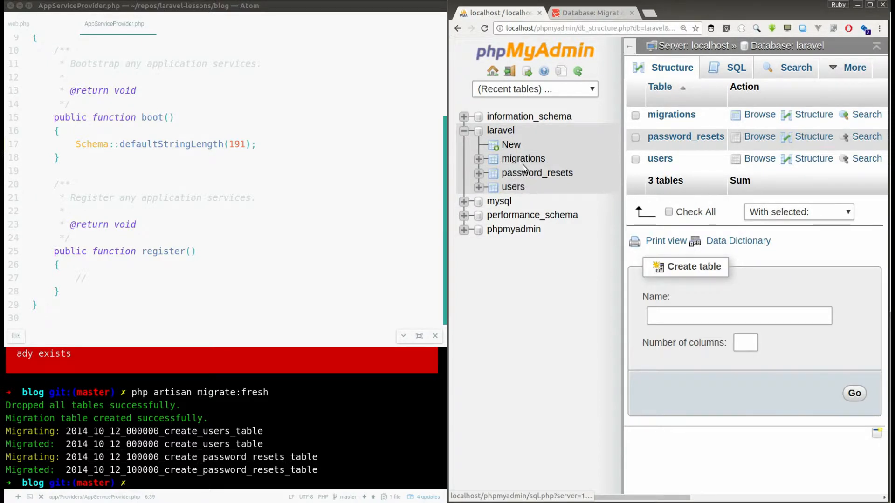
Browse the users, password_resets and migrations tables, returning to the users table
left_click(759, 157)
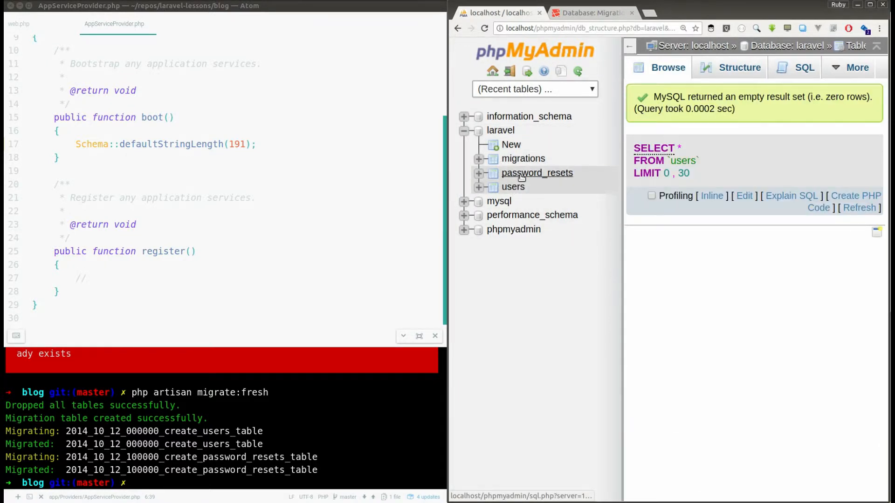
left_click(537, 173)
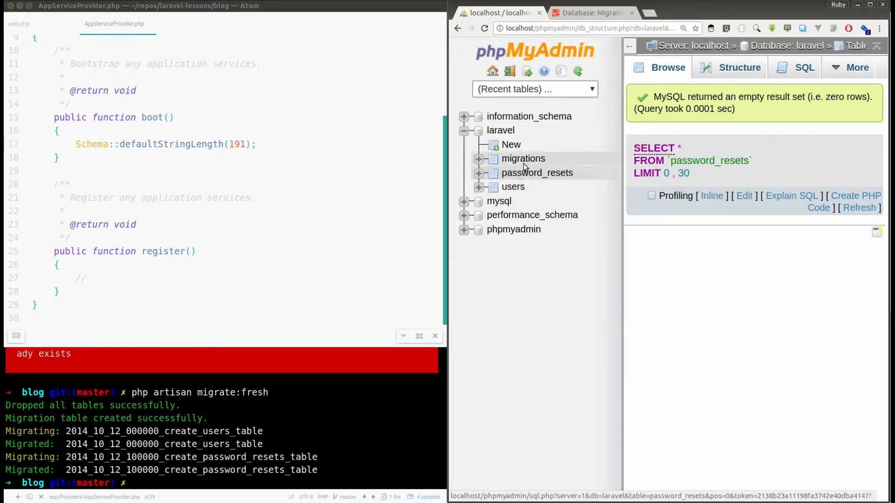
left_click(522, 158)
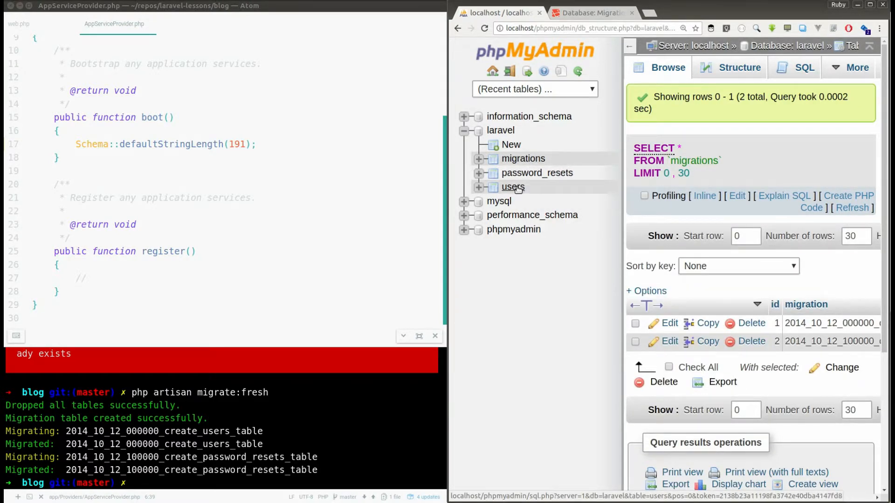
left_click(512, 187)
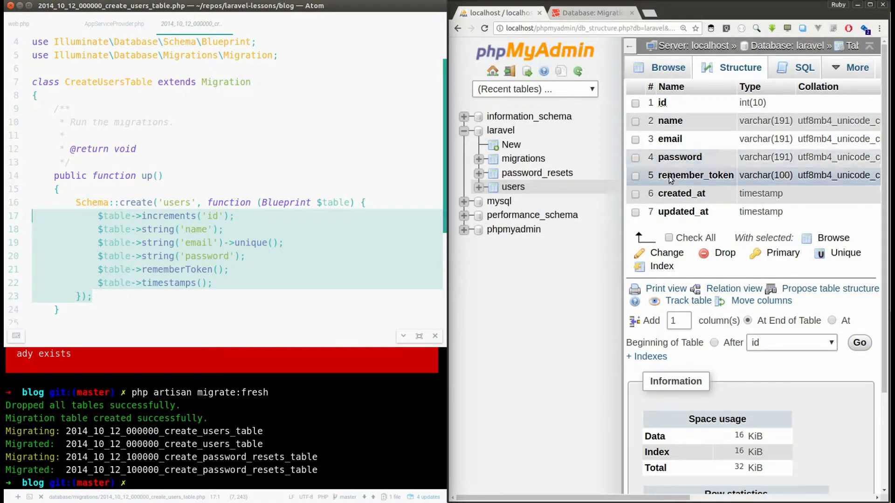
double_click(169, 283)
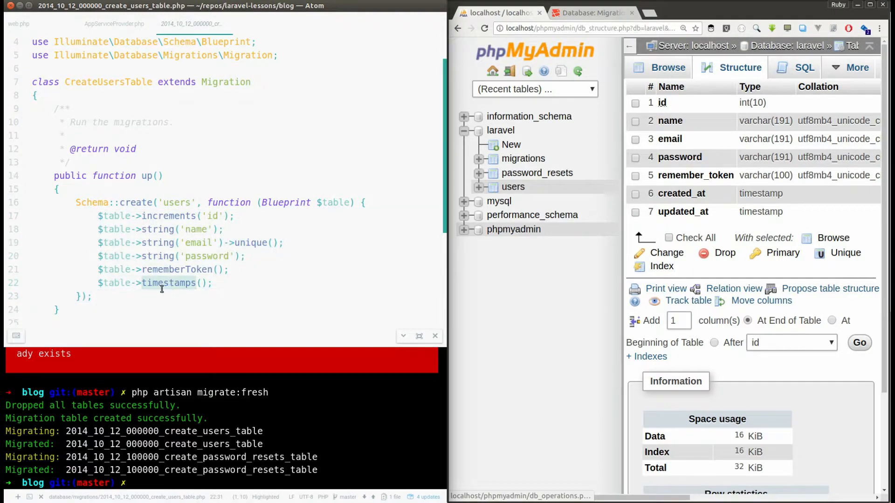
mouse_move(178, 292)
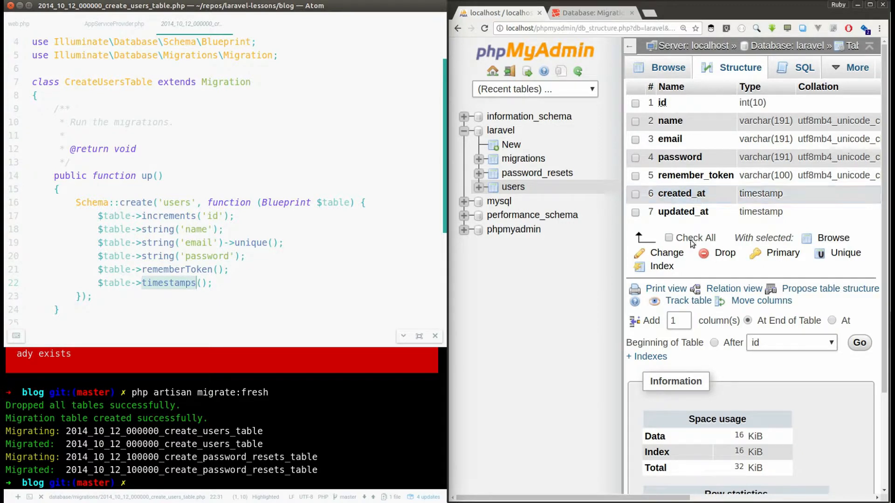
mouse_move(691, 211)
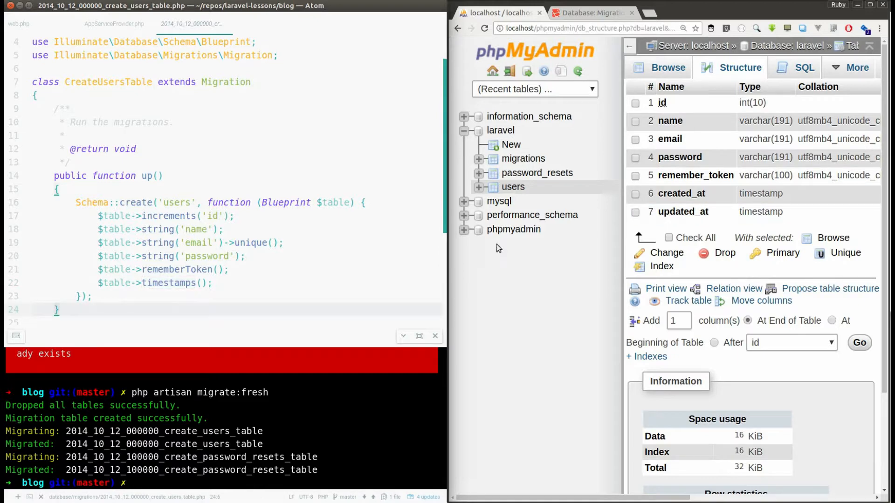
Browse the migrations table rows and scroll right to the batch column showing batch 1
left_click(523, 158)
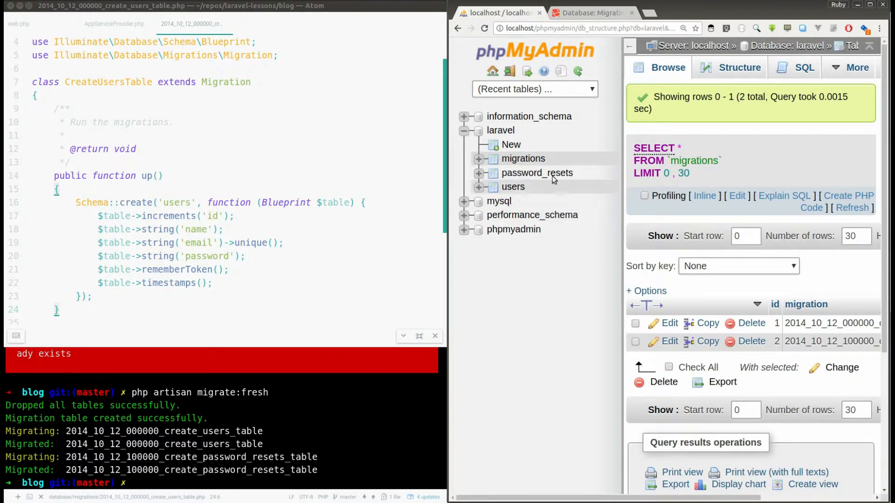
scroll("down", 3)
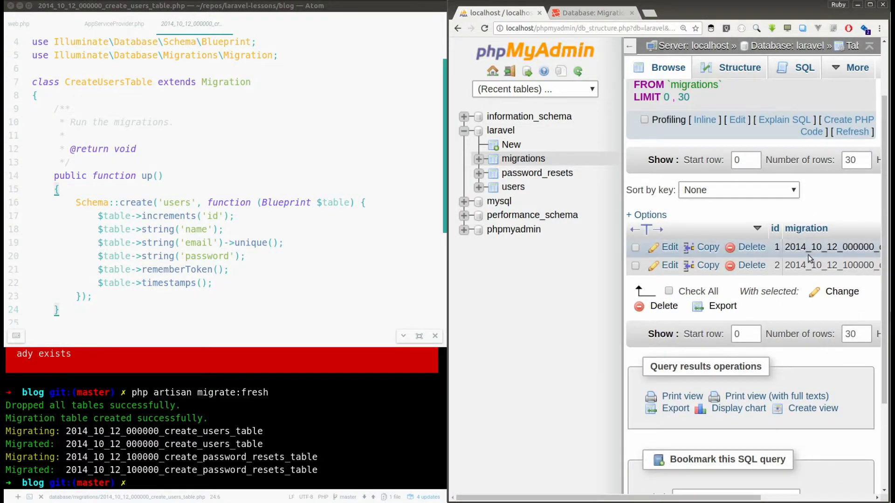
scroll("right", 3)
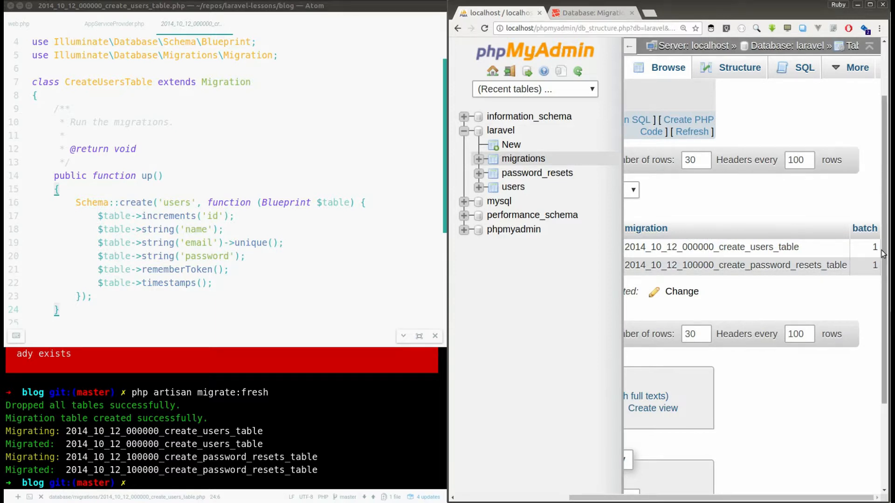
mouse_move(308, 404)
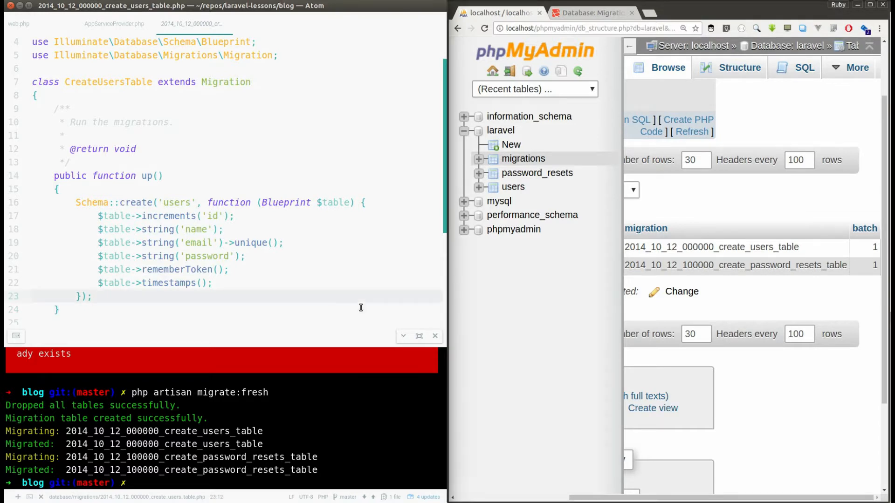
scroll("down", 3)
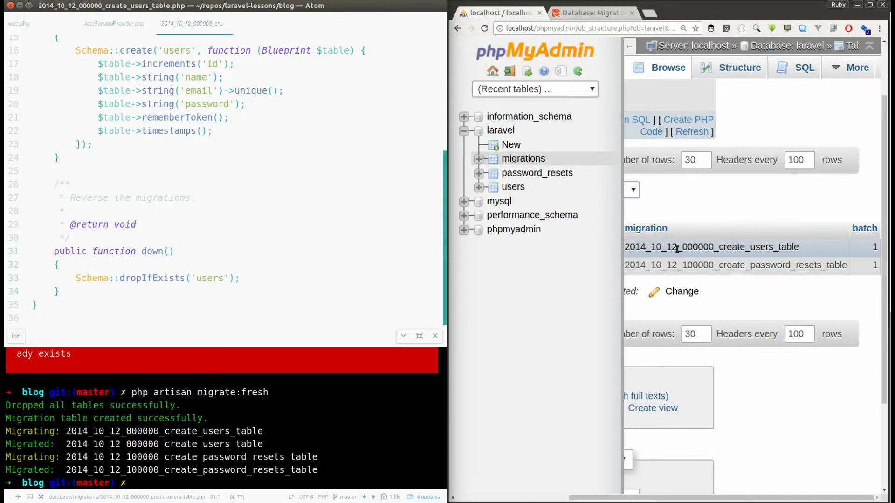
mouse_move(536, 172)
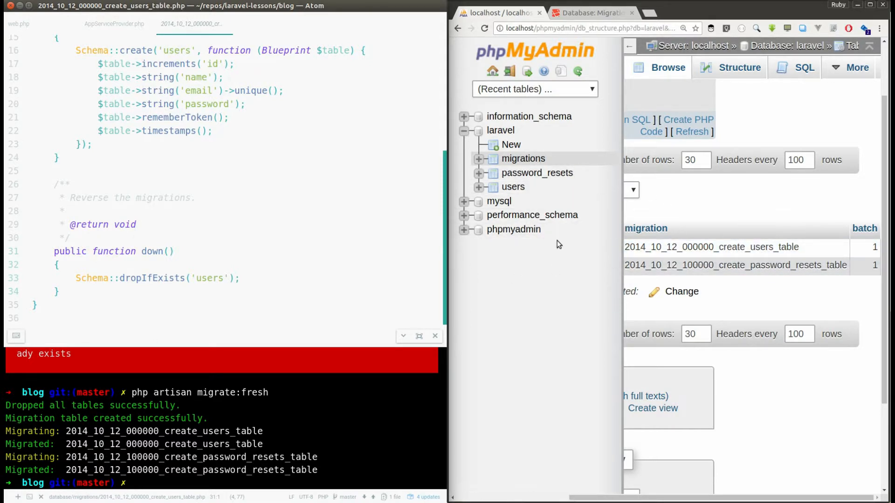
mouse_move(537, 173)
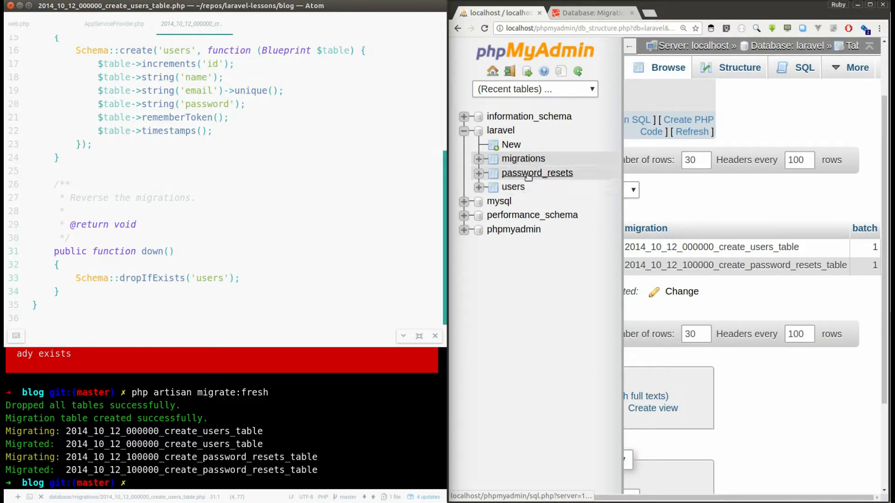
Type php artisan migrate:rollback at the terminal prompt
type("ph")
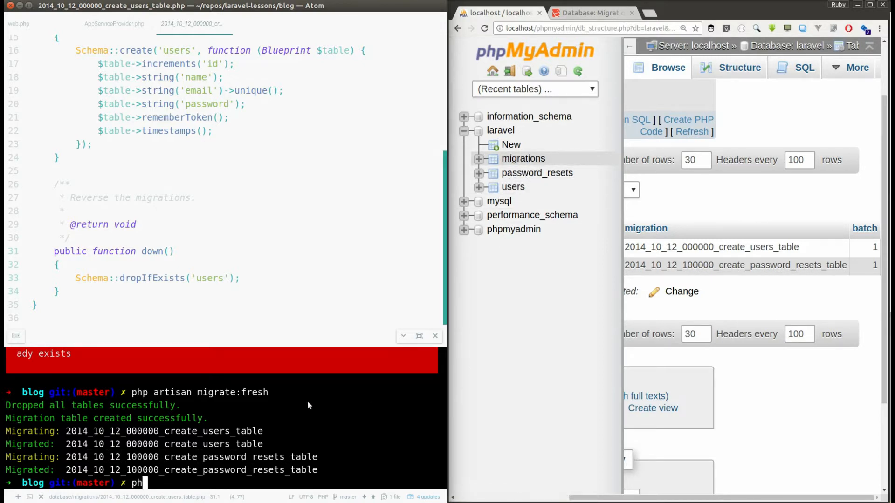
type("art")
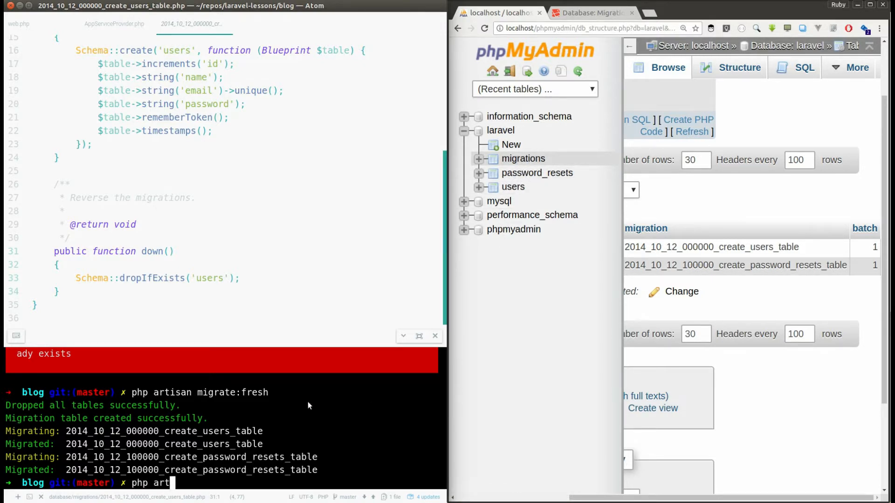
type("isan")
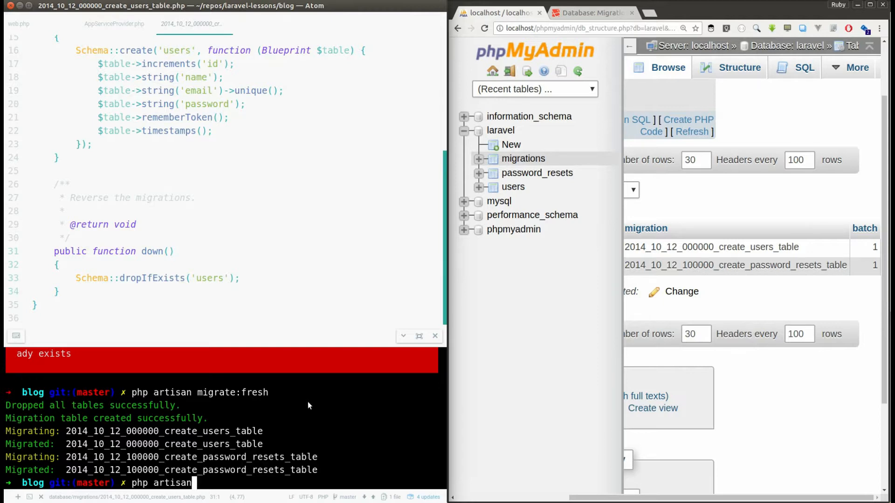
type("migrate:rollback")
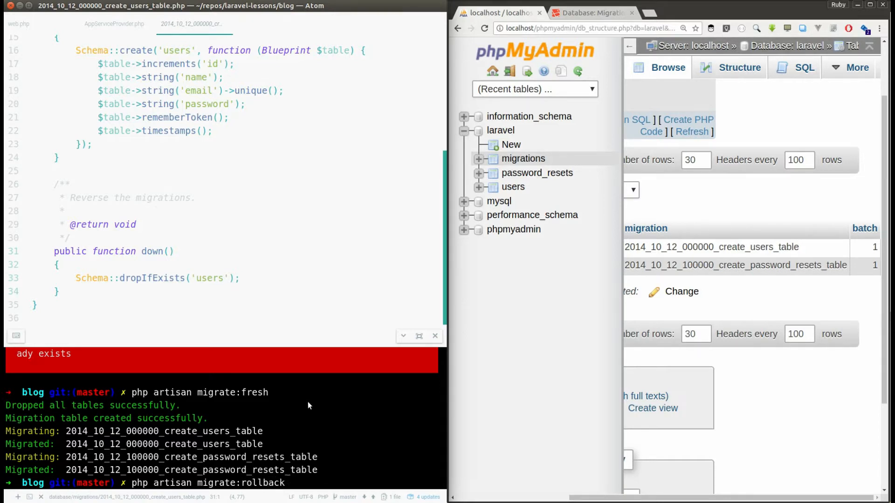
mouse_move(860, 364)
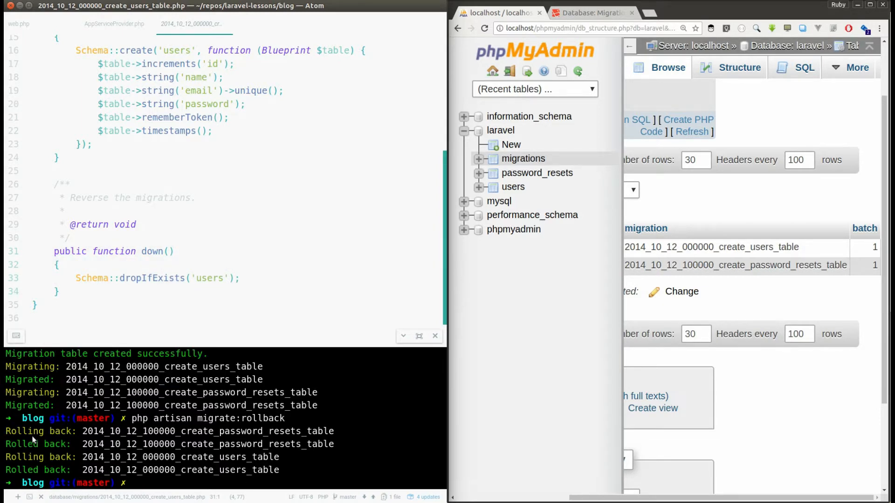
mouse_move(519, 453)
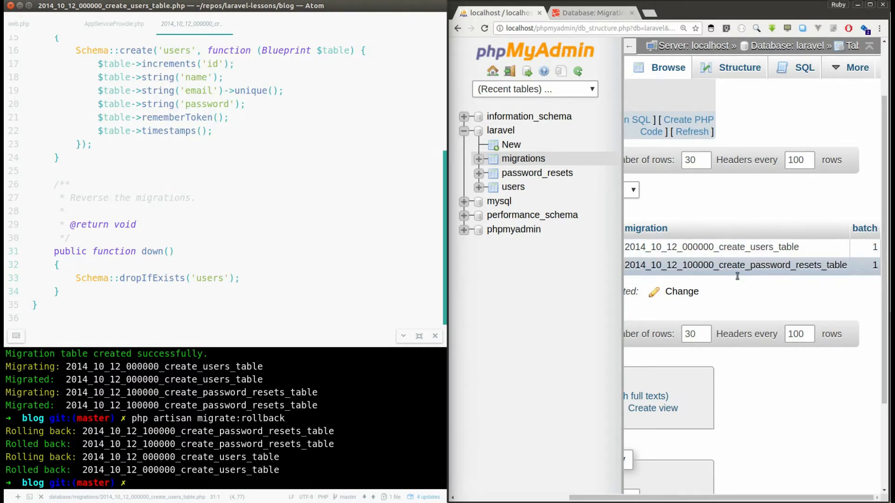
mouse_move(757, 260)
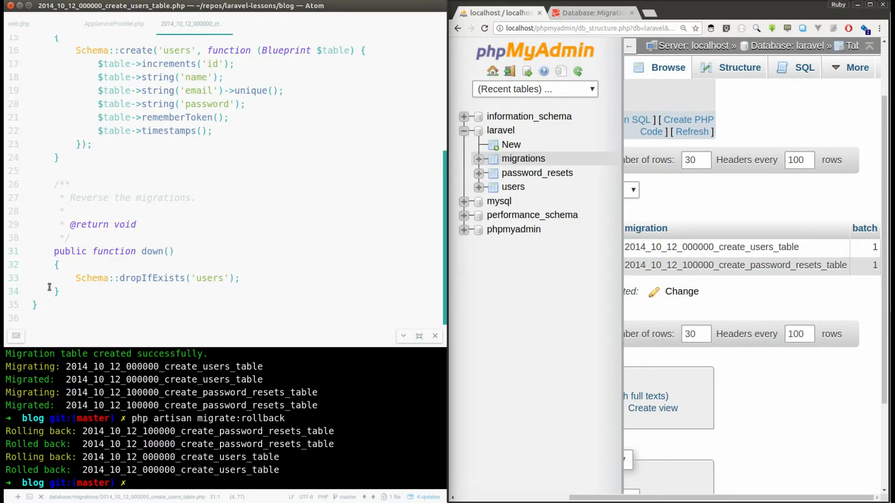
mouse_move(176, 288)
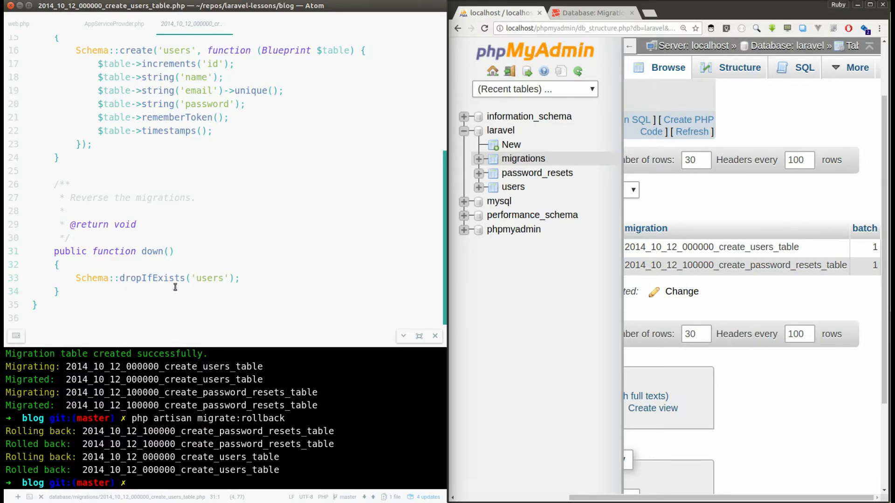
mouse_move(205, 286)
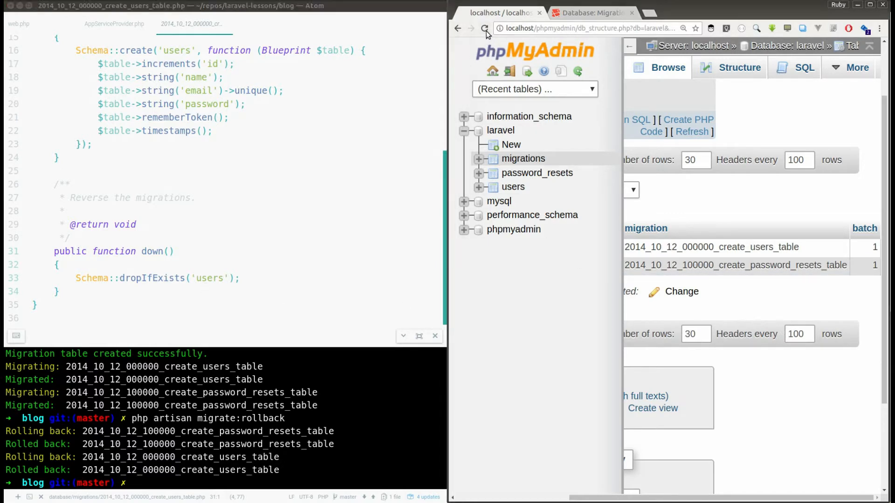
Refresh phpMyAdmin after the rollback and enter php artisan migrate:rollback in the terminal
left_click(522, 158)
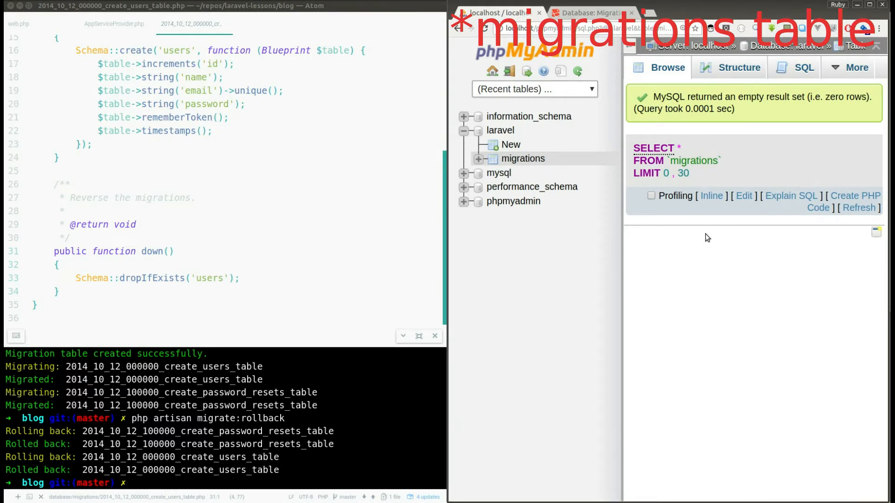
mouse_move(712, 238)
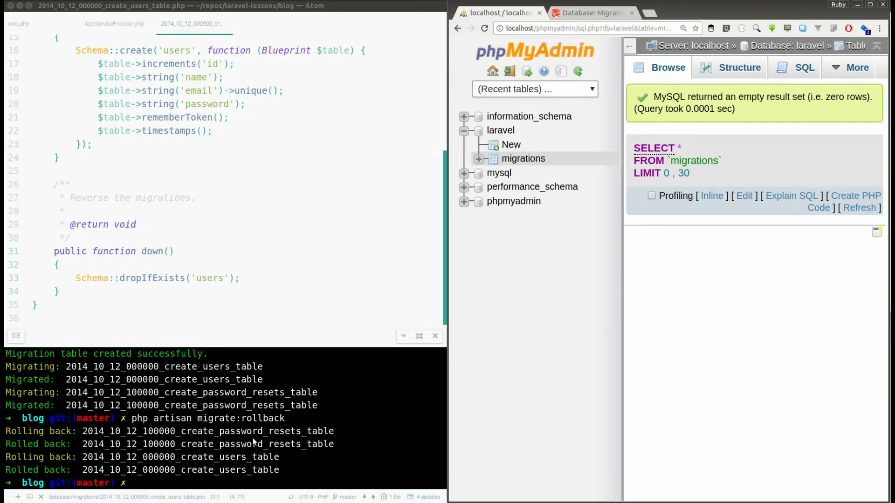
type("php artisan migrate:rollback")
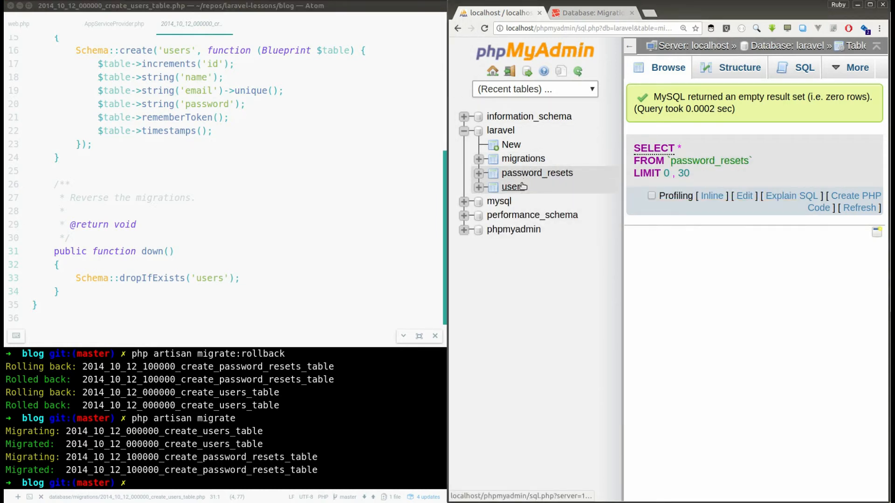
Browse the empty users table, then confirm both create migrations are recorded in batch 1
left_click(511, 187)
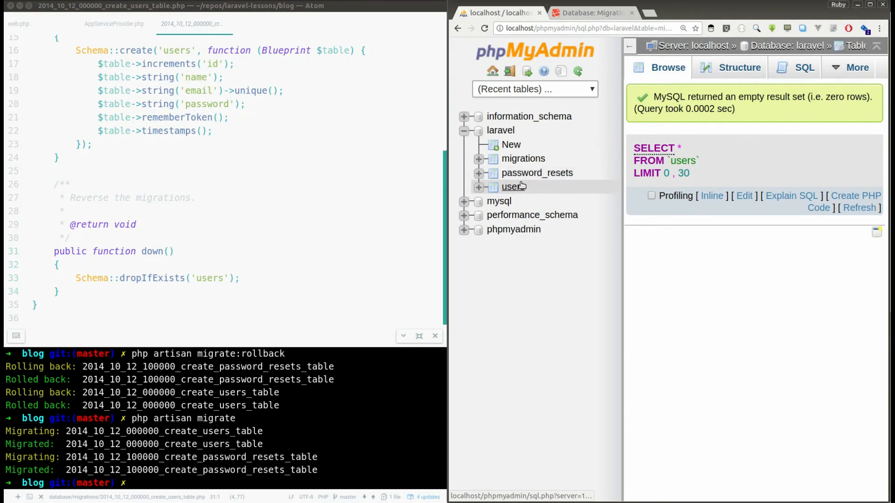
left_click(523, 158)
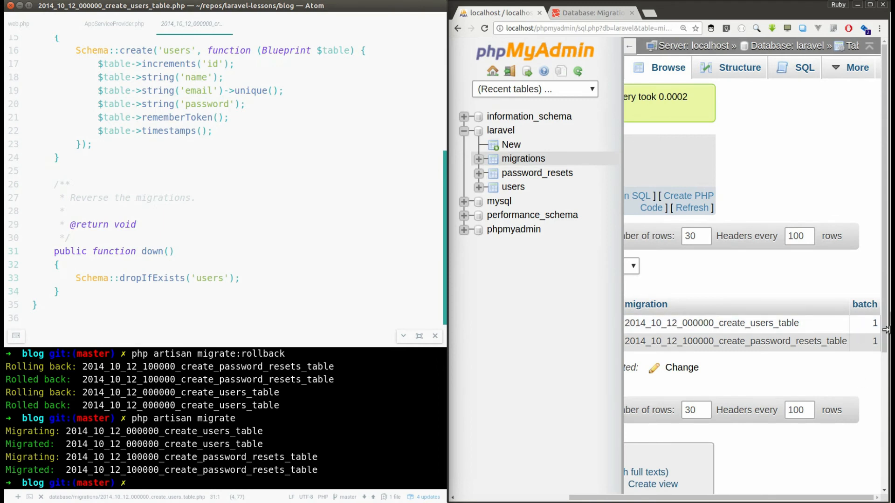
mouse_move(320, 401)
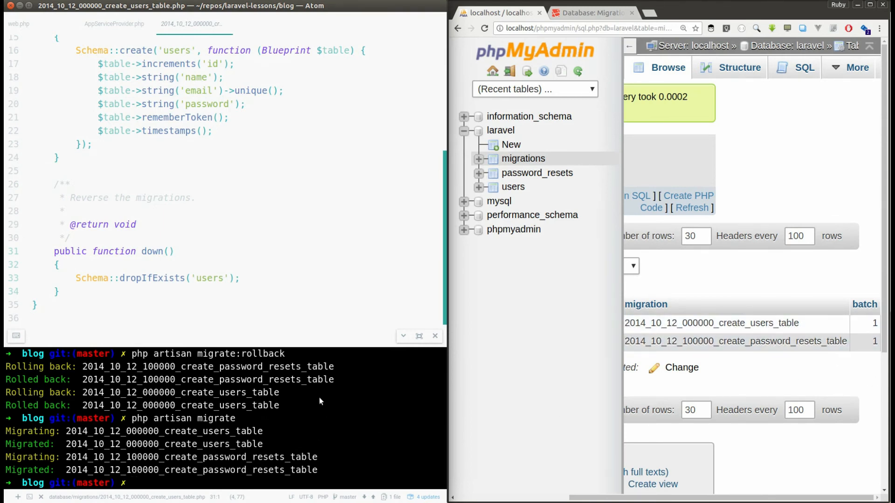